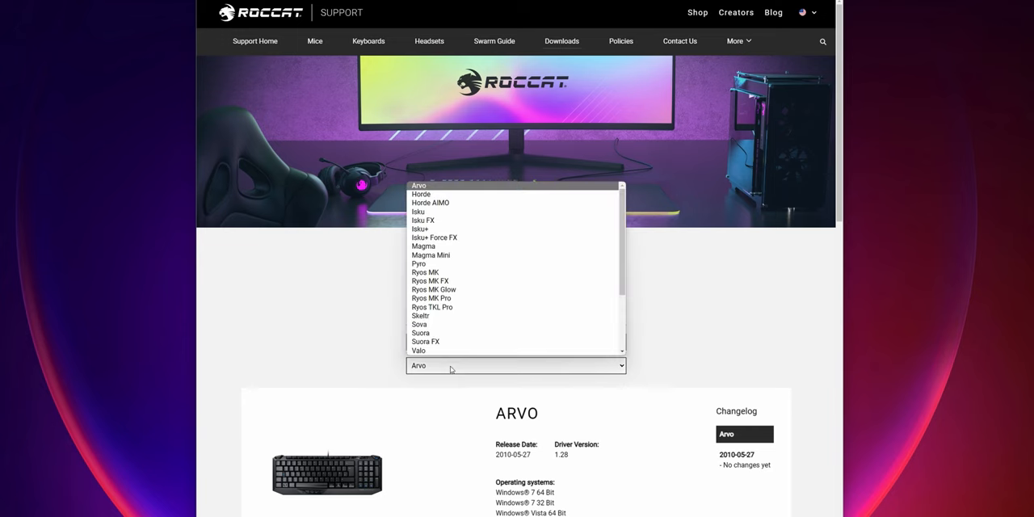
Select Magma Mini on the ROCCAT Support driver page and download ROCCAT Swarm
click(430, 255)
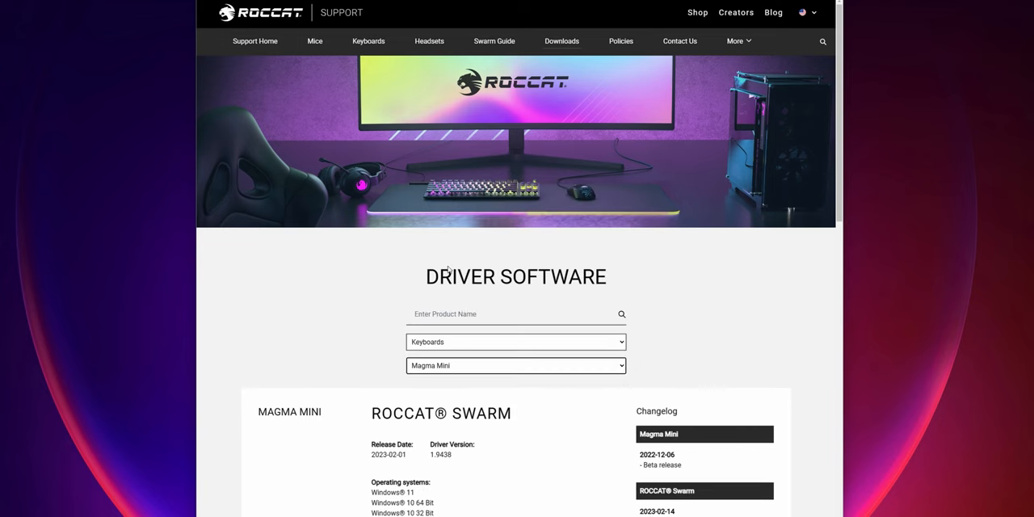
scroll(down, 3)
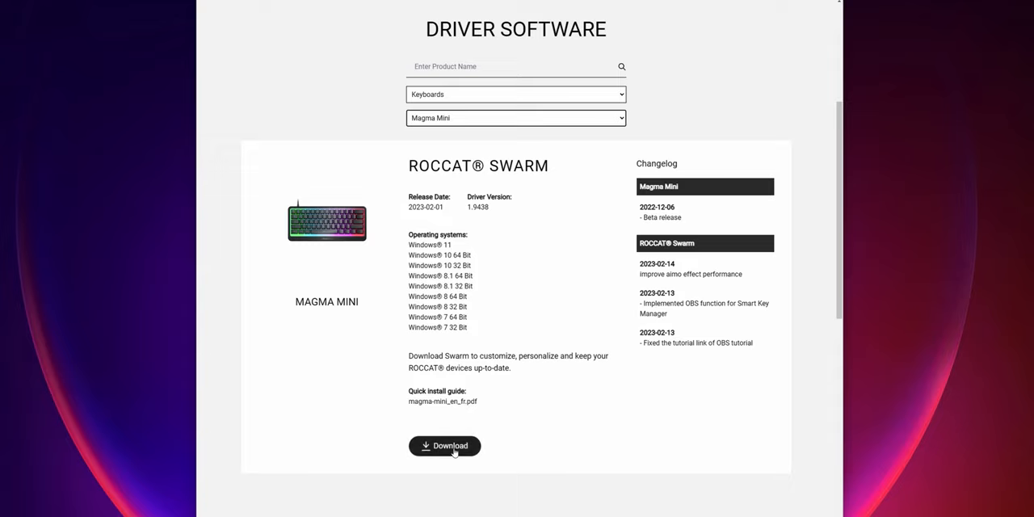
click(445, 446)
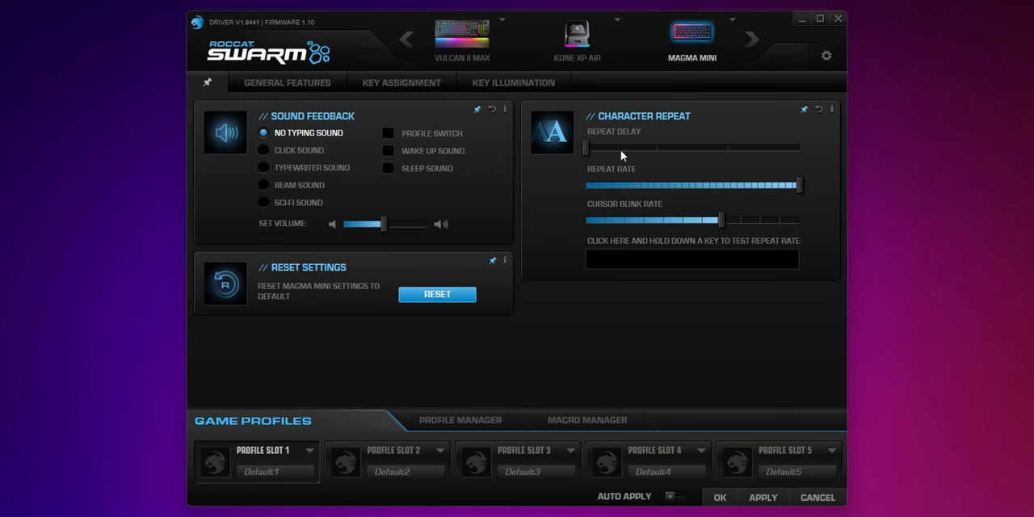
Shorten the Magma Mini repeat delay, choose Sci-Fi typing sound, and enable sleep sound
drag(584, 149, 799, 149)
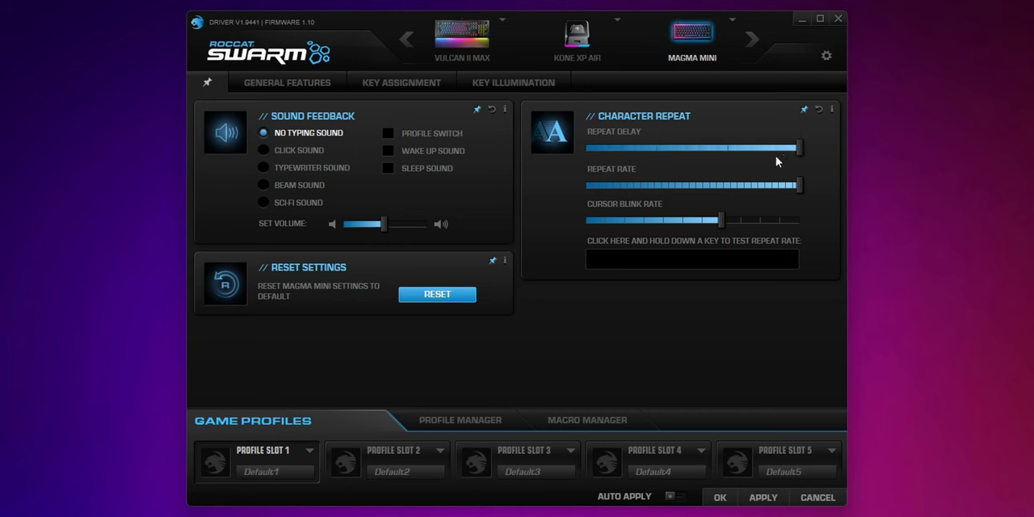
click(263, 151)
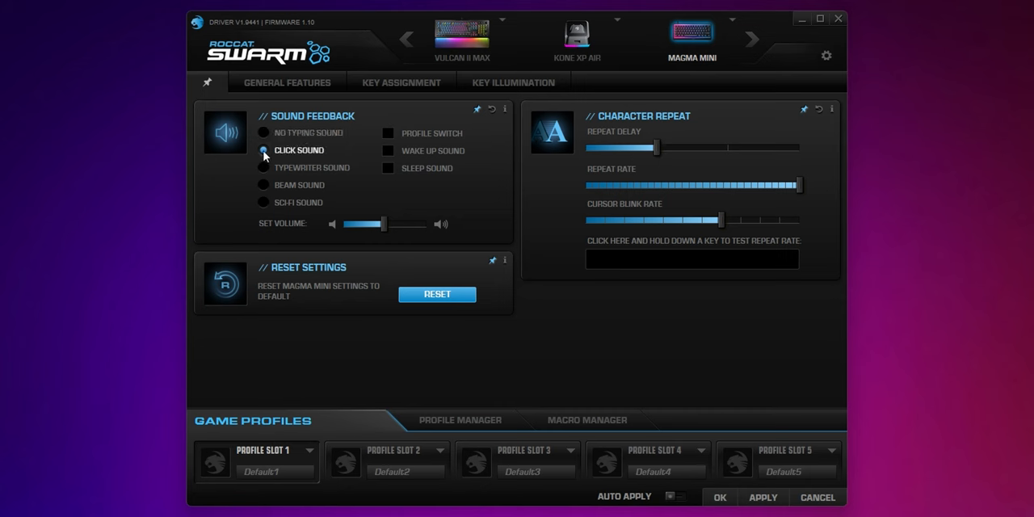
click(262, 185)
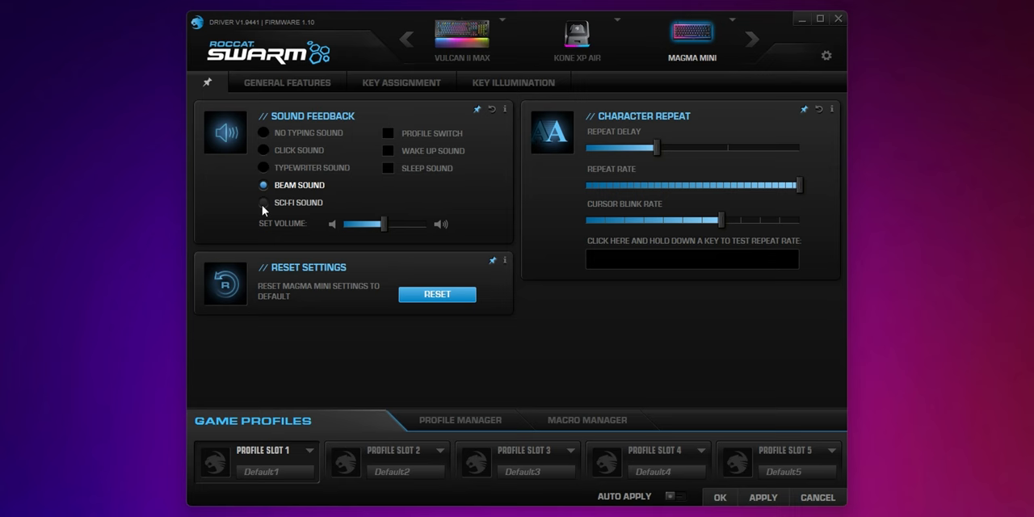
click(263, 203)
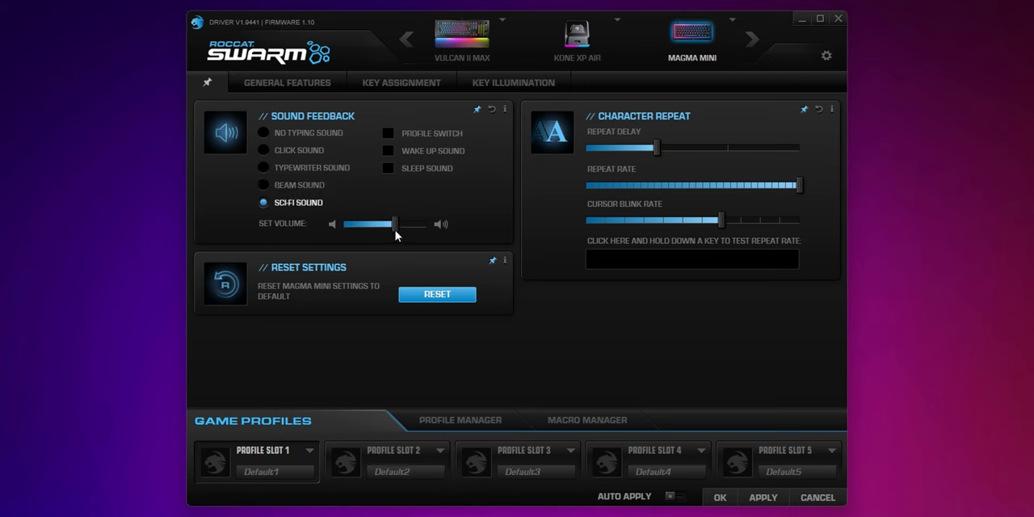
click(388, 168)
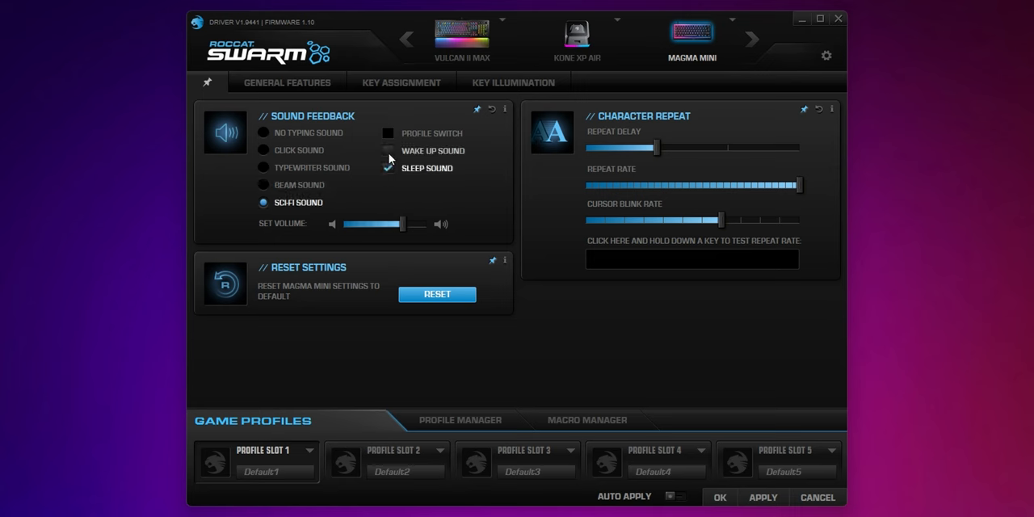
click(401, 81)
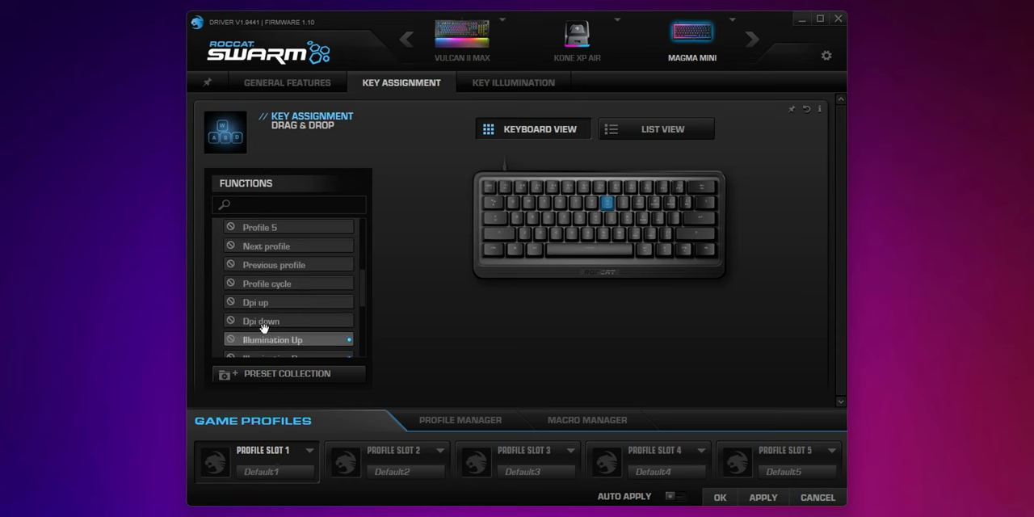
Browse the Key Illumination lighting effects and show profile slot 2's options
click(513, 82)
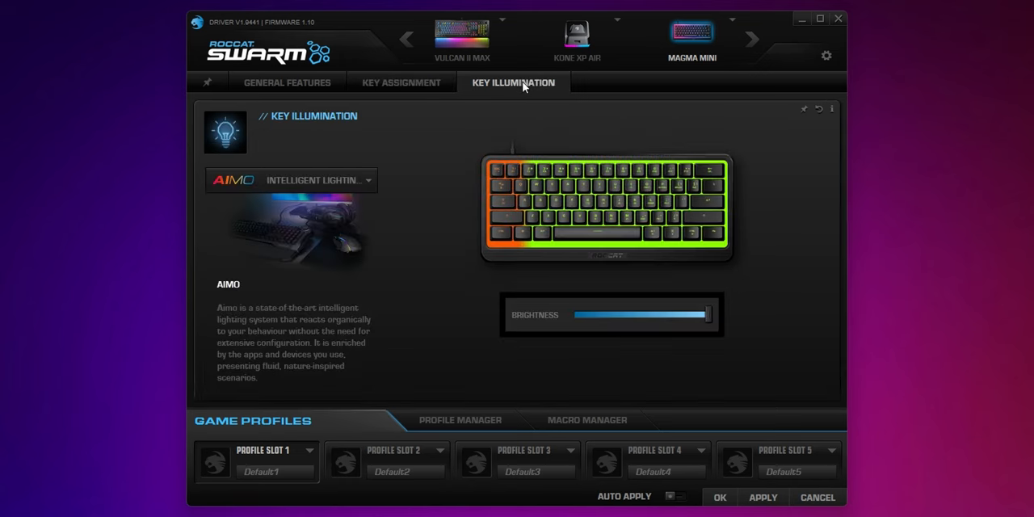
click(291, 180)
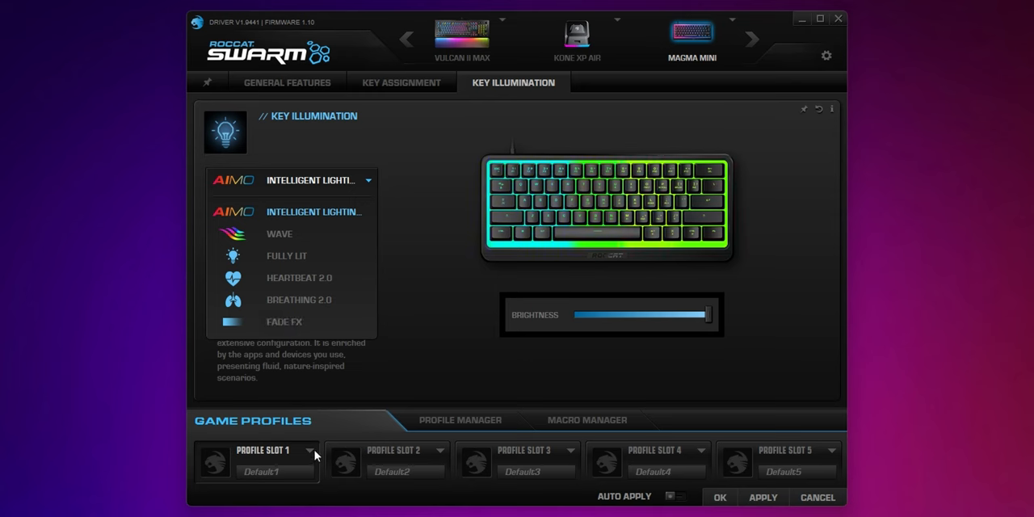
click(440, 450)
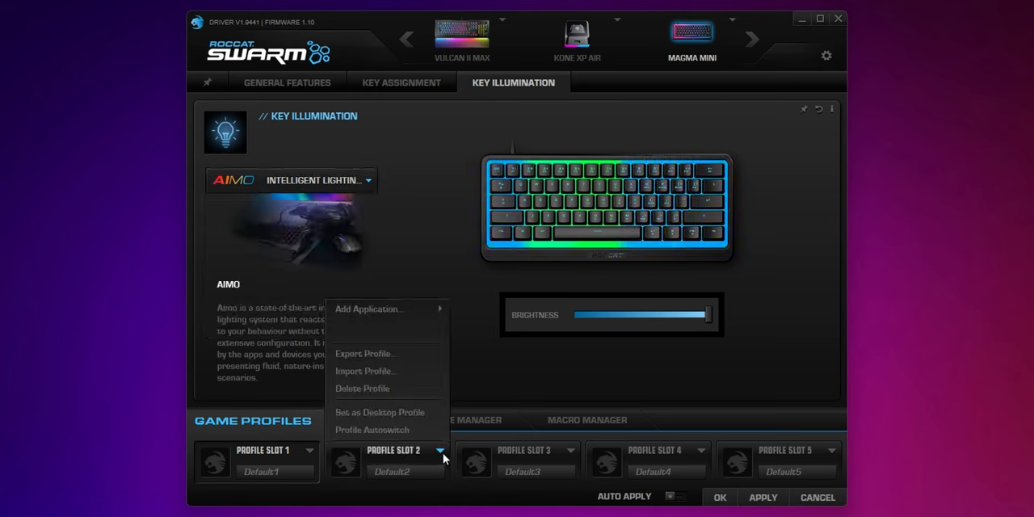